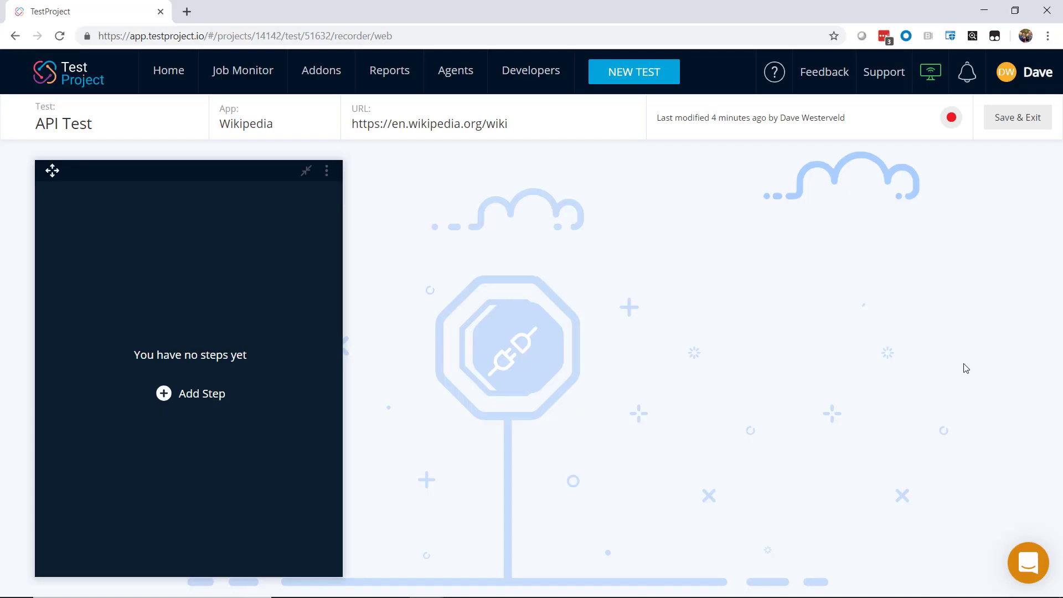
{"action": "mouse_move", "coordinate": [822, 398]}
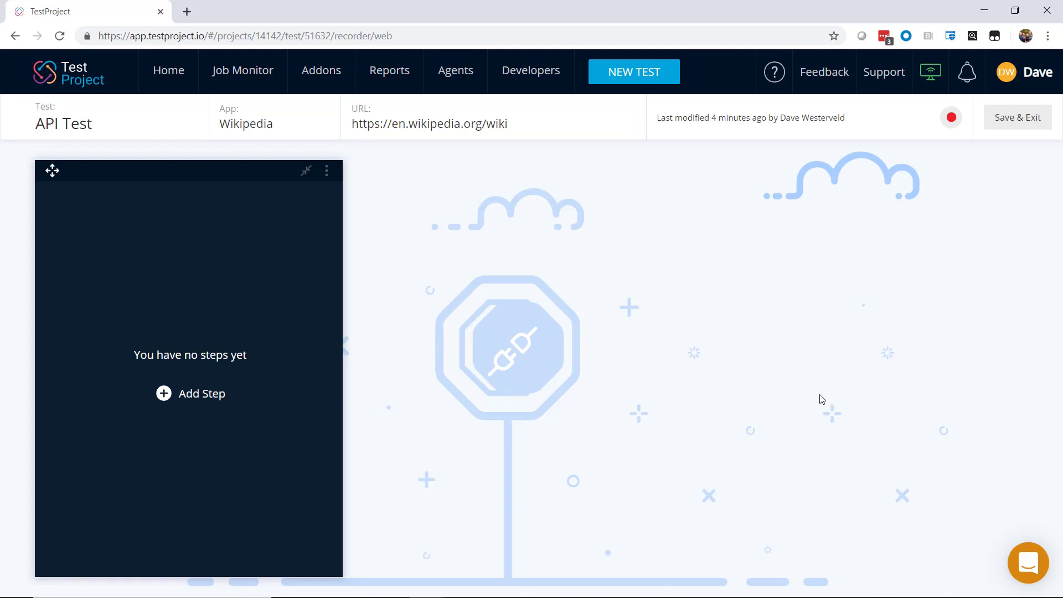
{"action": "mouse_move", "coordinate": [177, 400]}
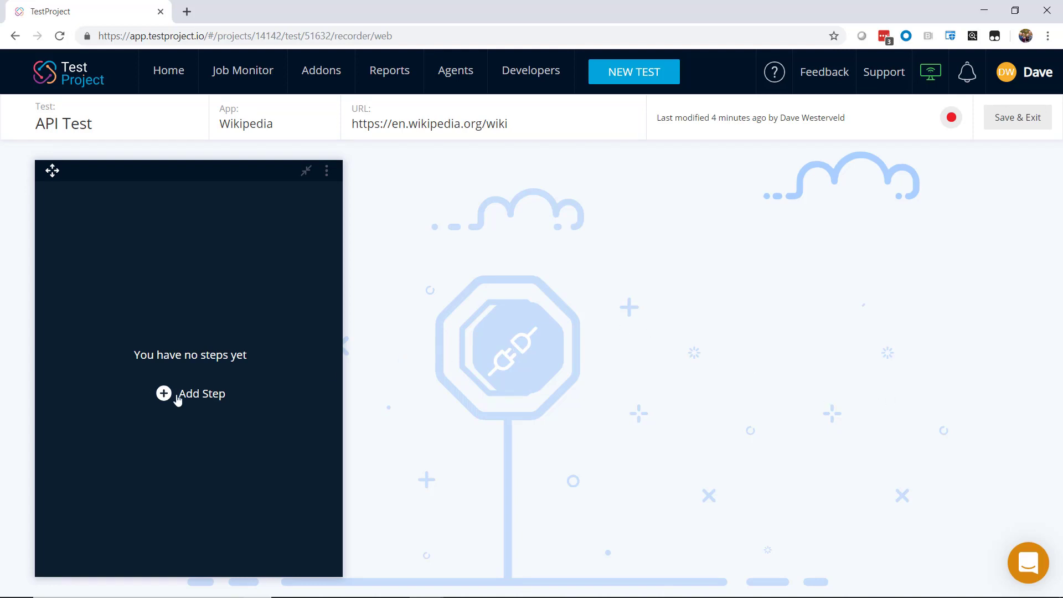
Add a new Action-type step and search the actions for 'rest'
{"action": "left_click", "coordinate": [162, 393]}
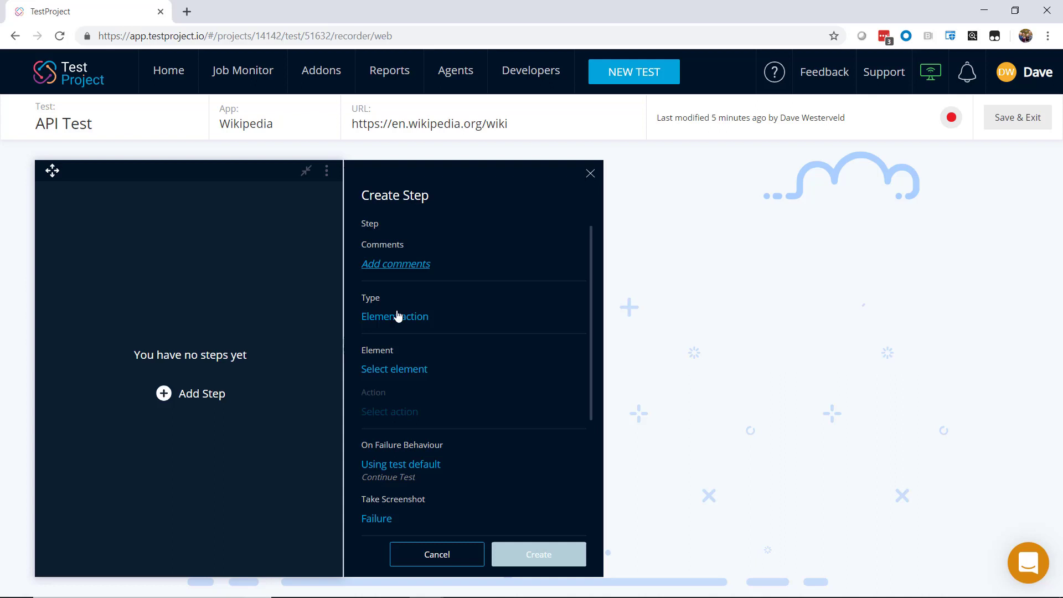
{"action": "left_click", "coordinate": [394, 317]}
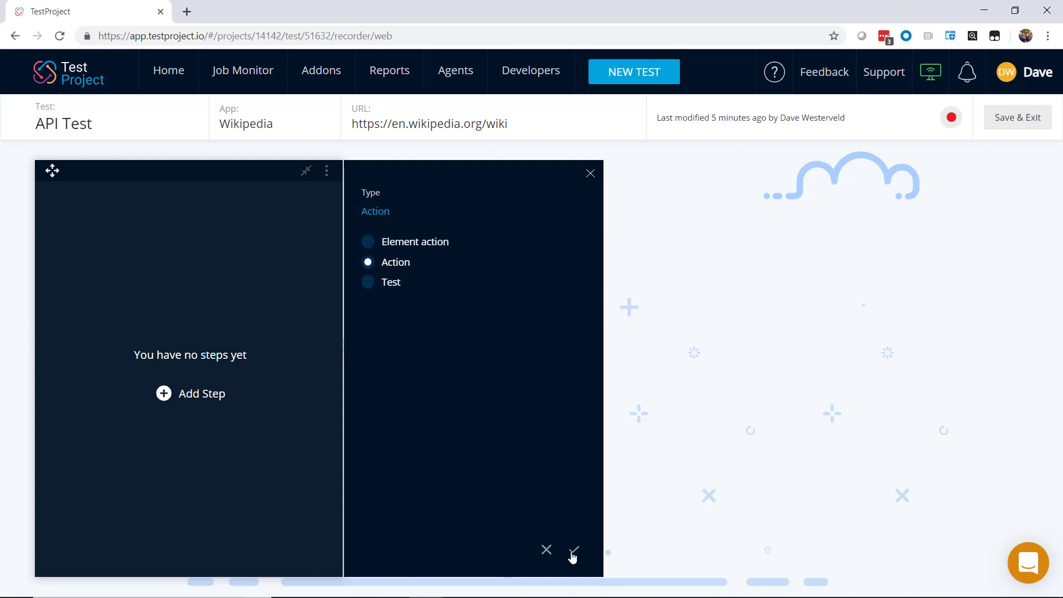
{"action": "left_click", "coordinate": [573, 549]}
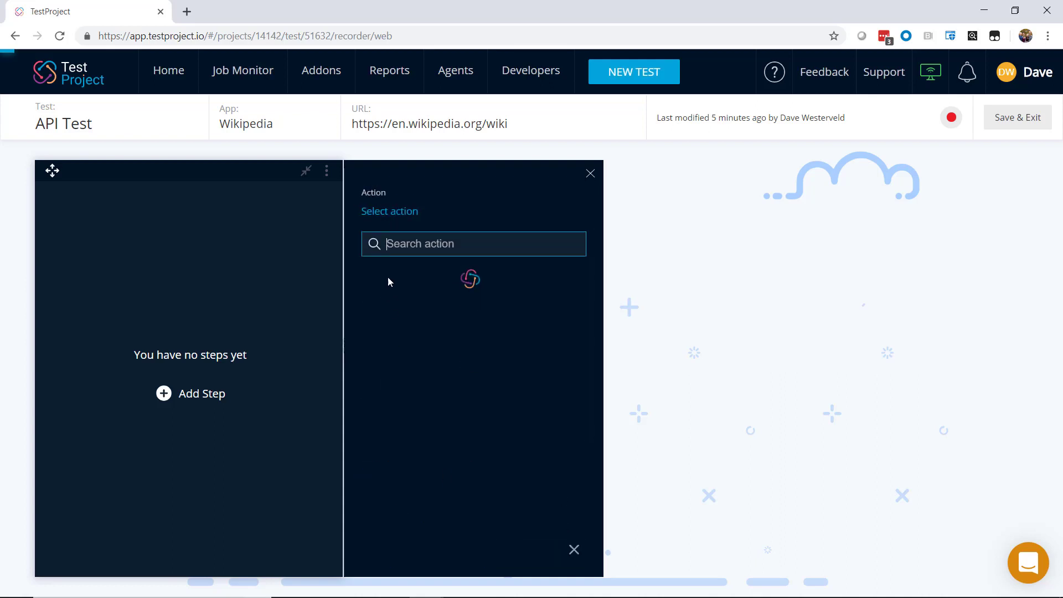
{"action": "type", "text": "rest"}
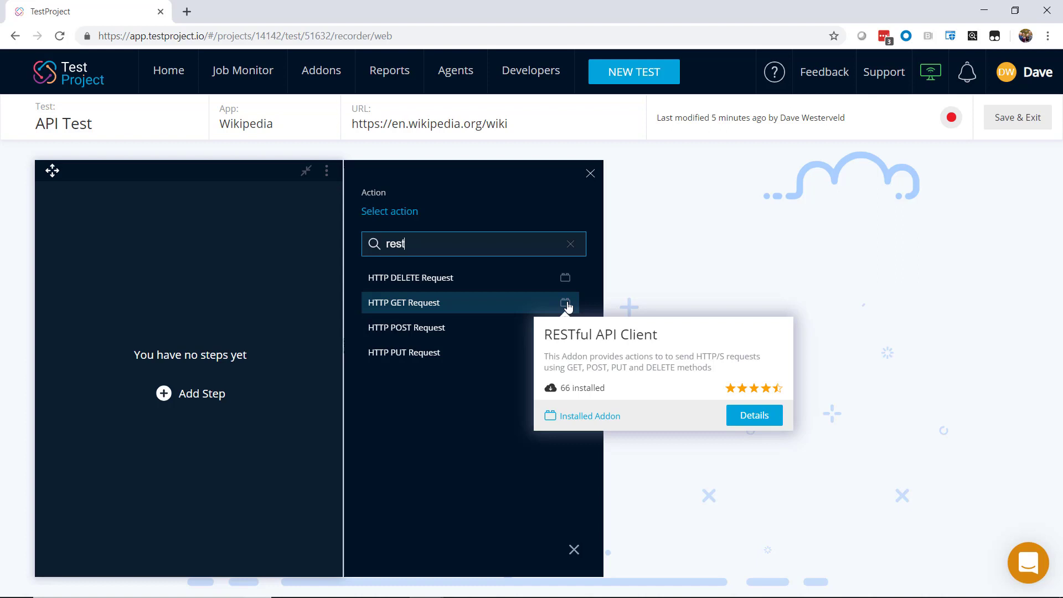
{"action": "mouse_move", "coordinate": [524, 312]}
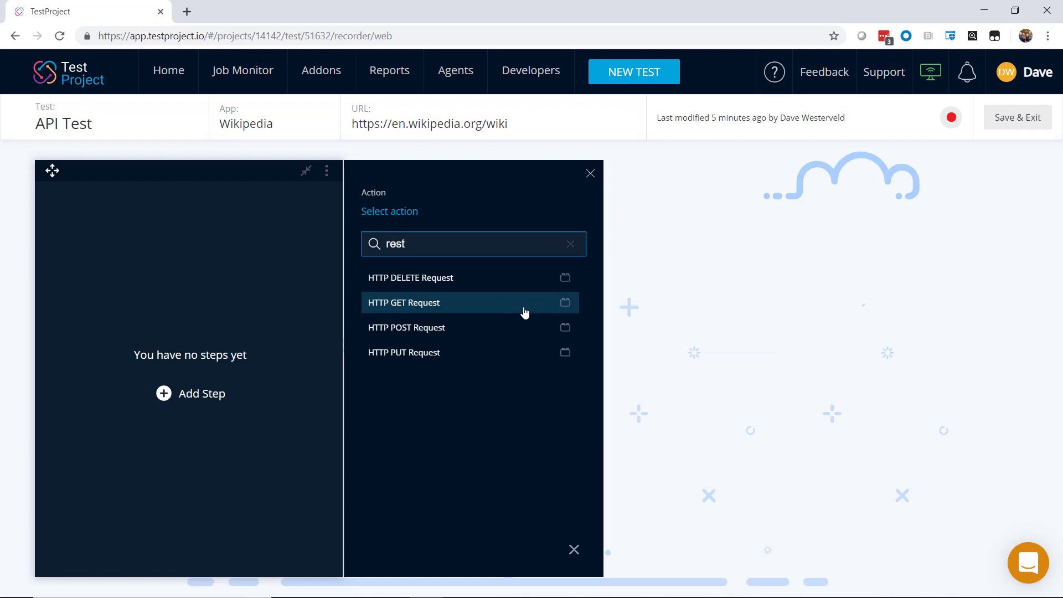
{"action": "mouse_move", "coordinate": [551, 505]}
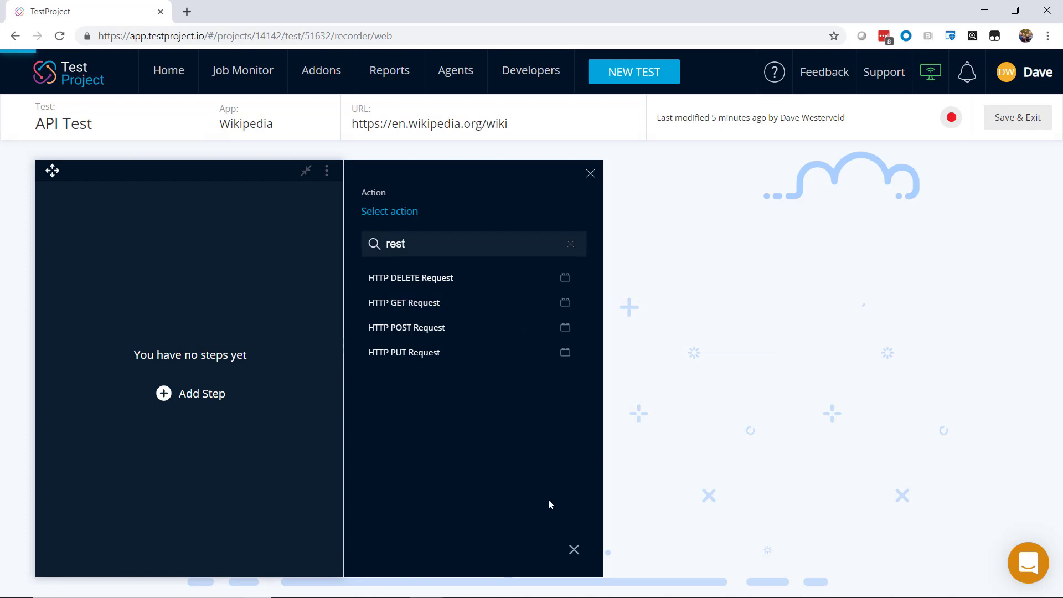
Choose HTTP GET Request, then select the example api.php endpoint URL on the MediaWiki page
{"action": "left_click", "coordinate": [403, 302]}
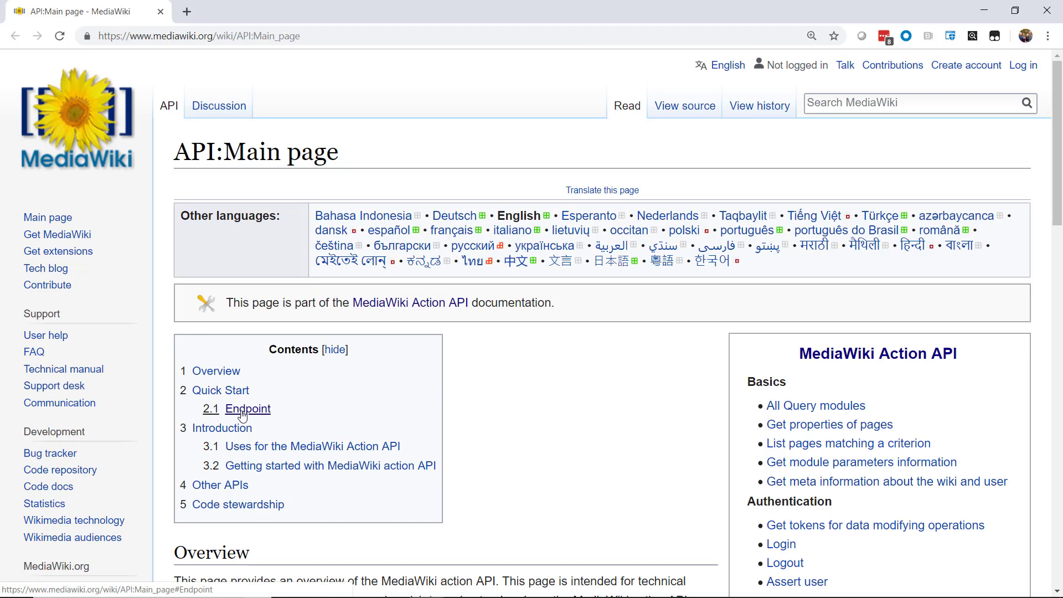
{"action": "left_click", "coordinate": [248, 408]}
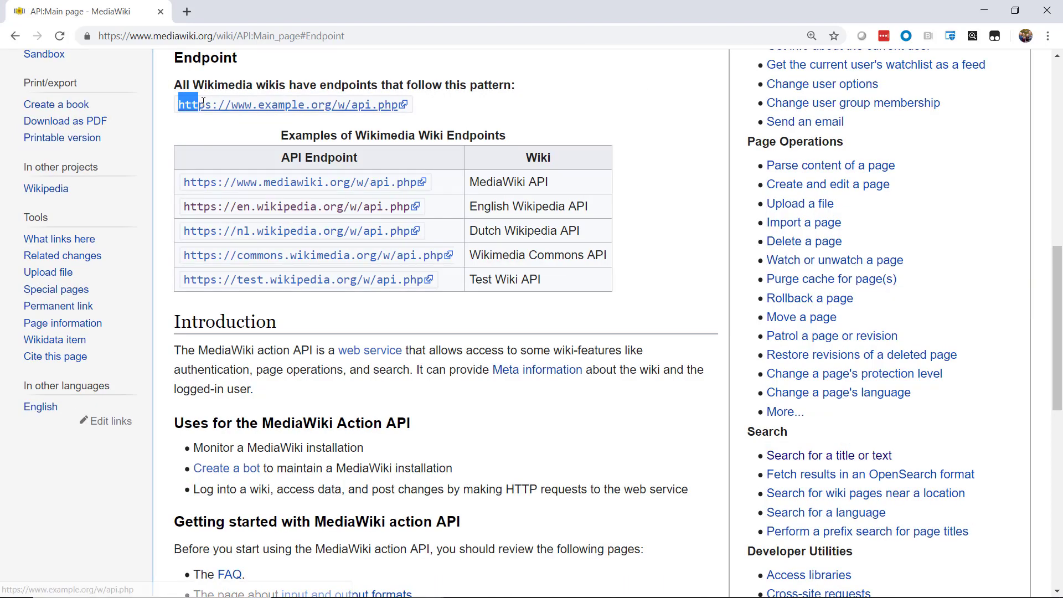
{"action": "left_click_drag", "start_coordinate": [174, 104], "coordinate": [403, 104]}
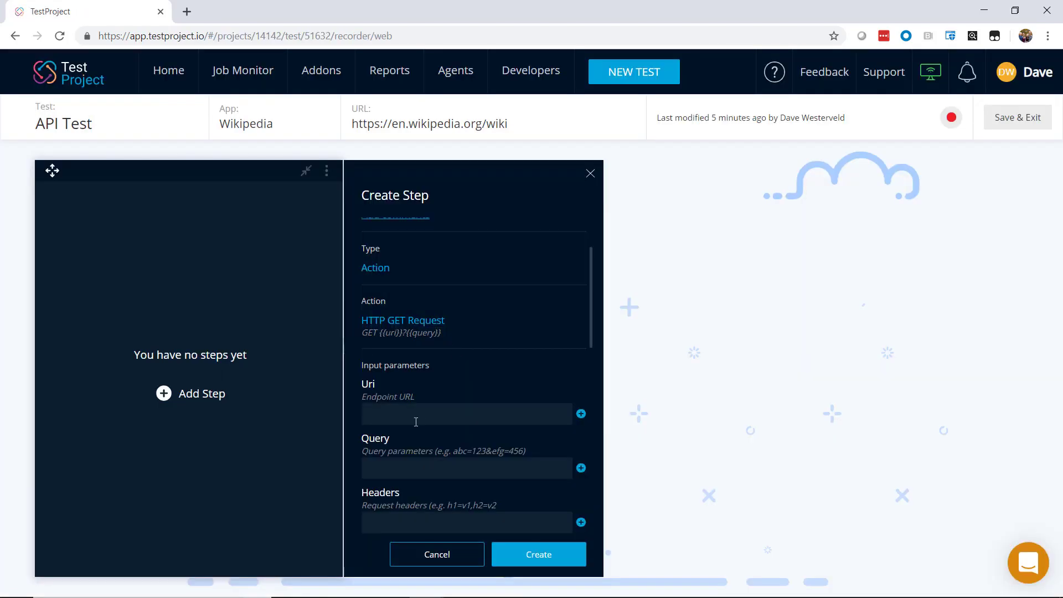
{"action": "type", "text": "https://www.example.org/w/api.php"}
{"action": "type", "text": "action=query&list=search&srsearch=Software"}
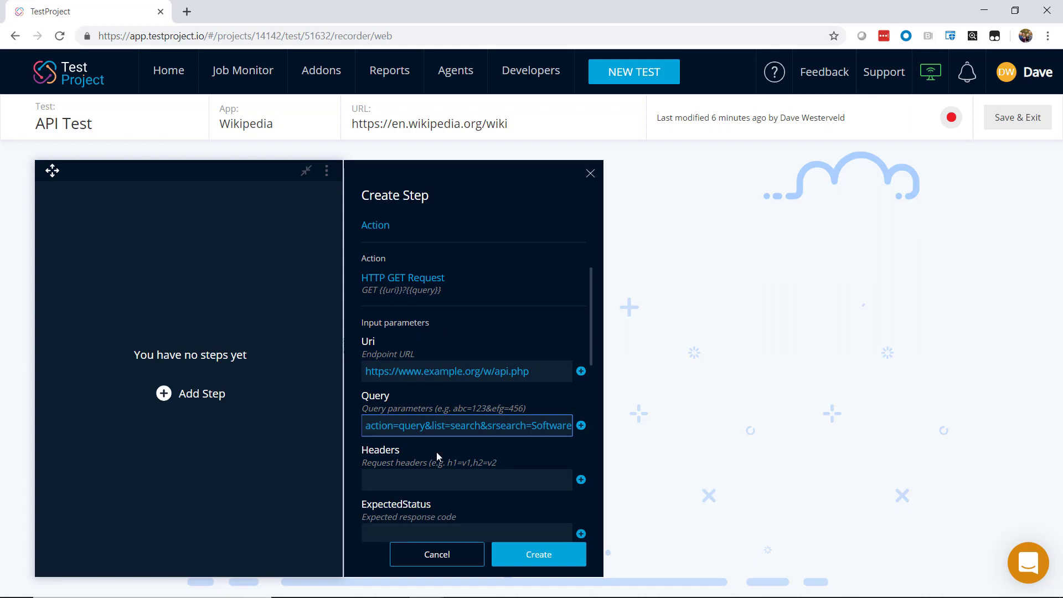
{"action": "left_click", "coordinate": [459, 425]}
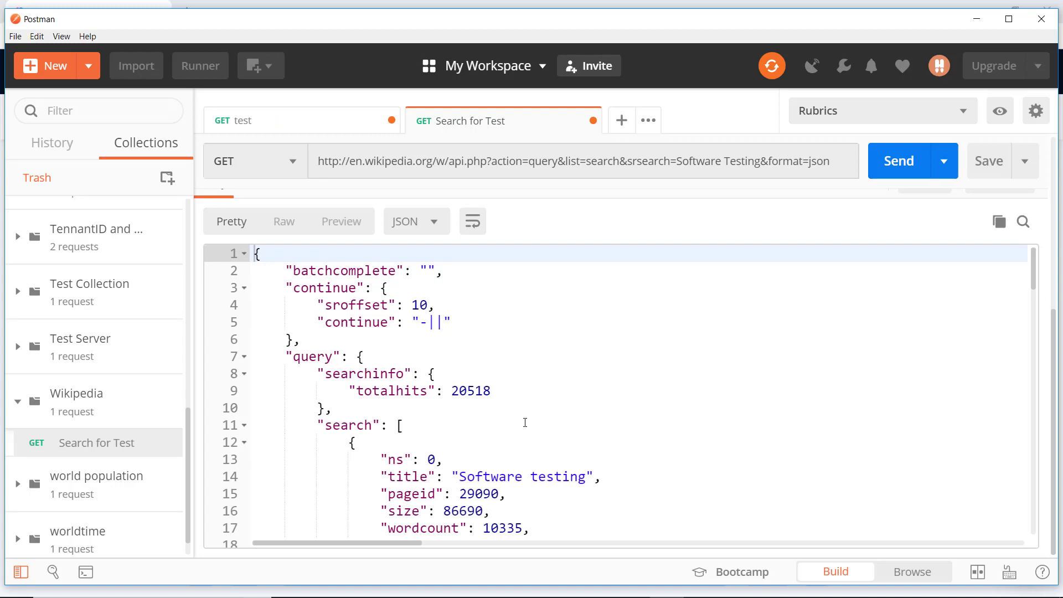
{"action": "mouse_move", "coordinate": [572, 435]}
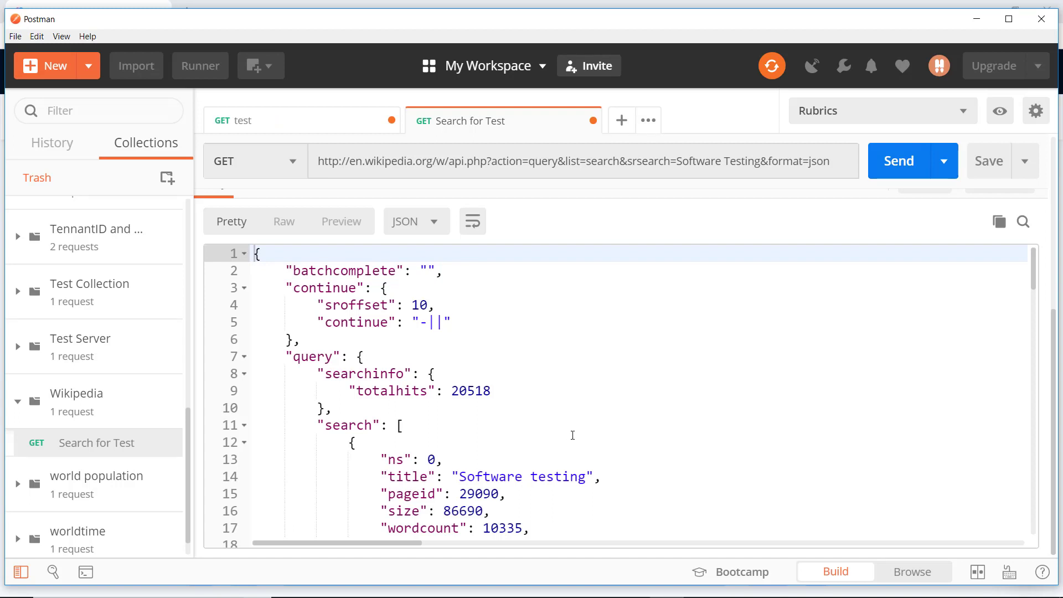
{"action": "mouse_move", "coordinate": [310, 370]}
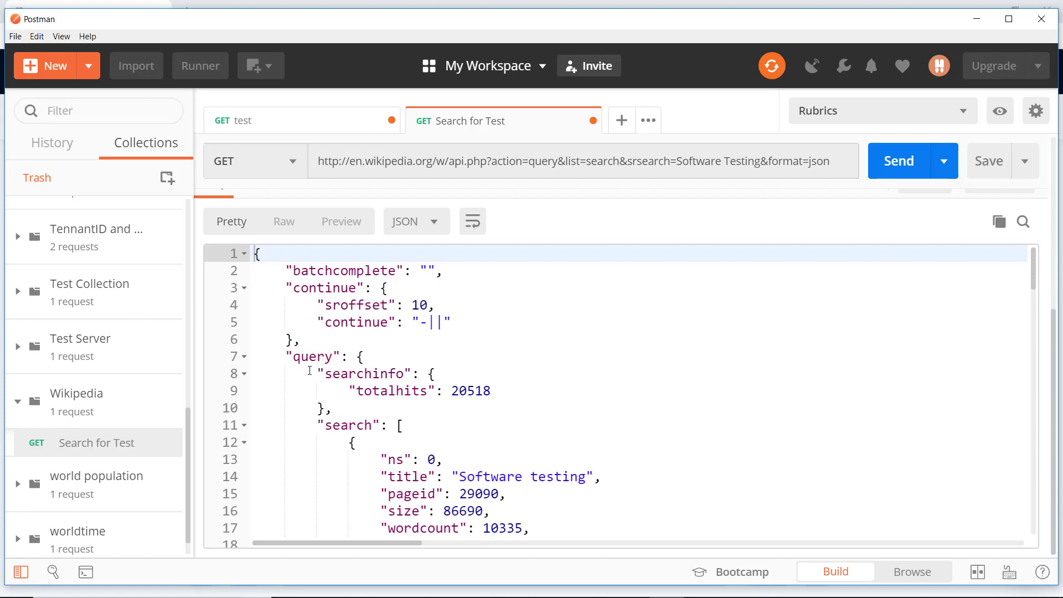
{"action": "mouse_move", "coordinate": [319, 356]}
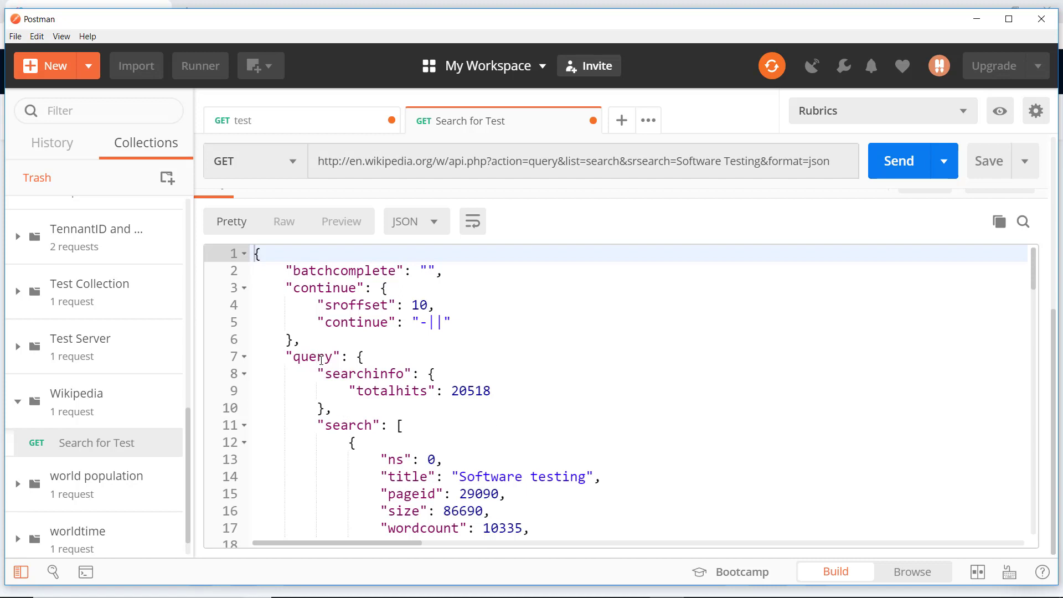
Scroll through the Postman JSON response for the Software Testing search
{"action": "scroll", "scroll_direction": "down", "scroll_amount": 3}
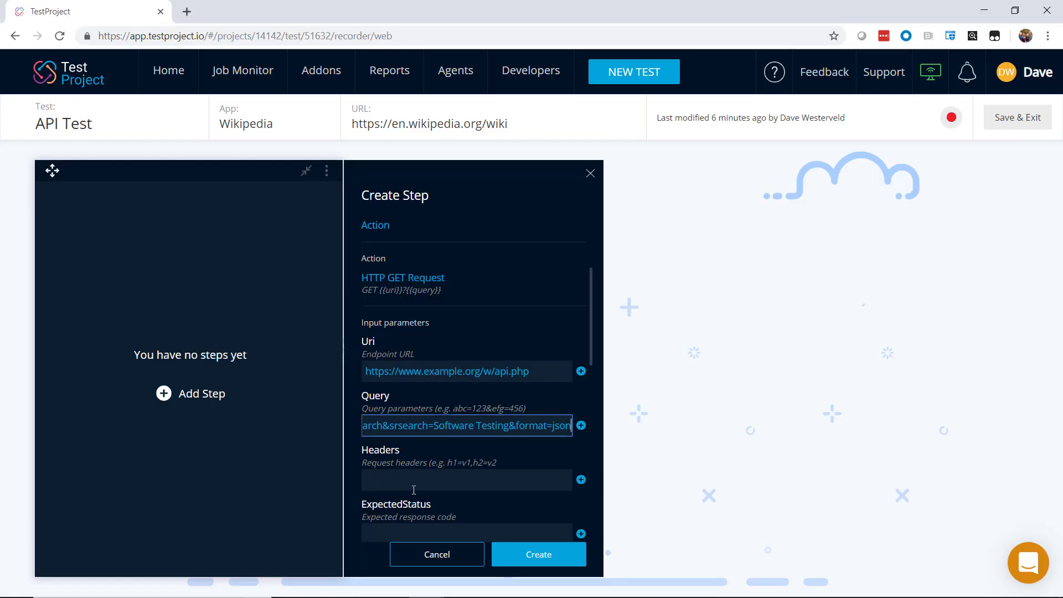
Start the JsonPath expression with '$' in the Create Step panel
{"action": "scroll", "scroll_direction": "down", "scroll_amount": 3}
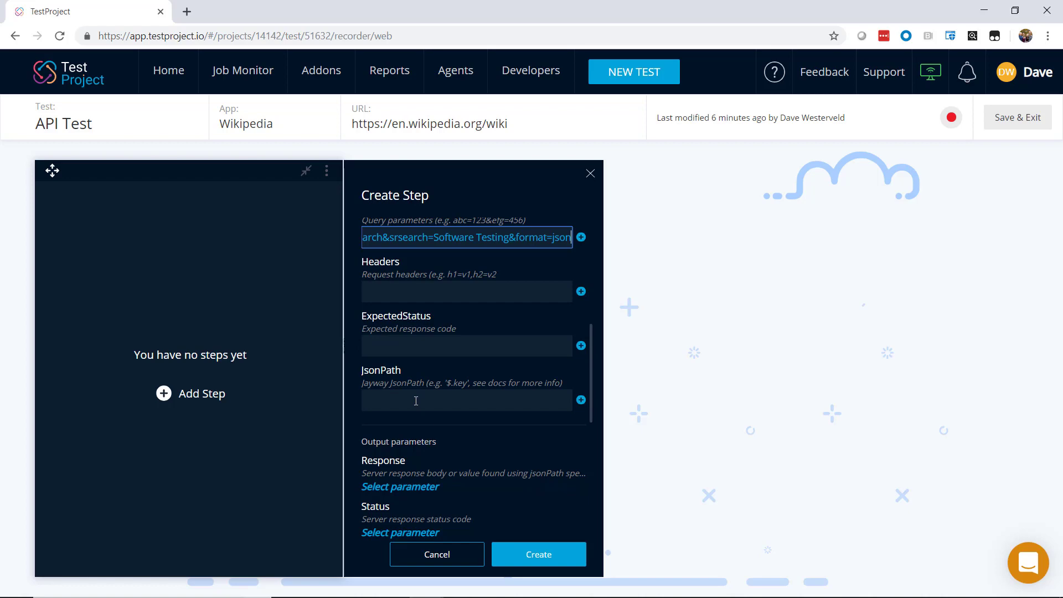
{"action": "type", "text": "$"}
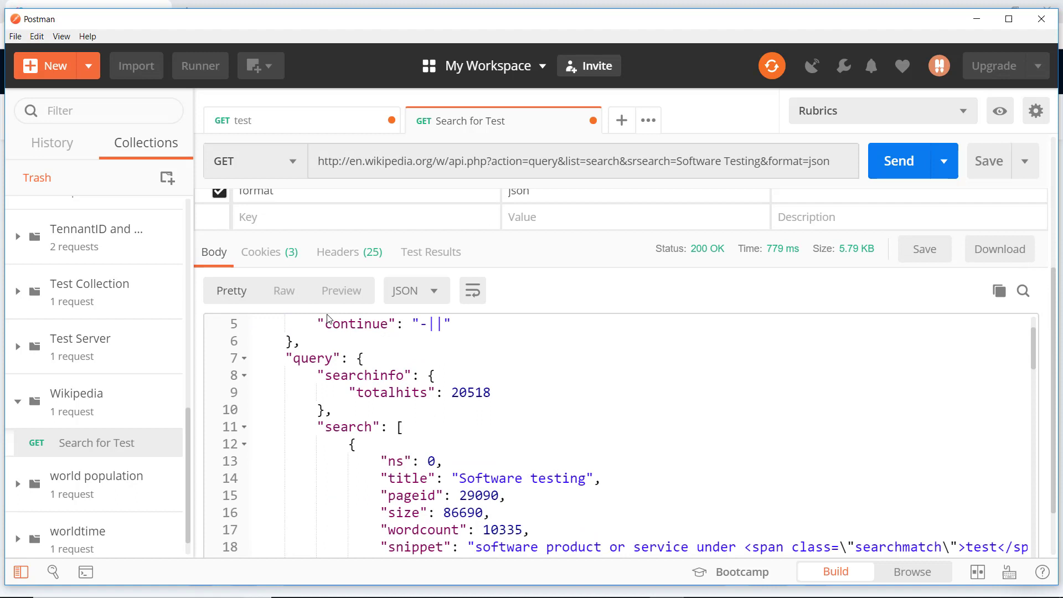
Select the 'search' key in Postman's response body to work out the path
{"action": "left_click", "coordinate": [333, 427]}
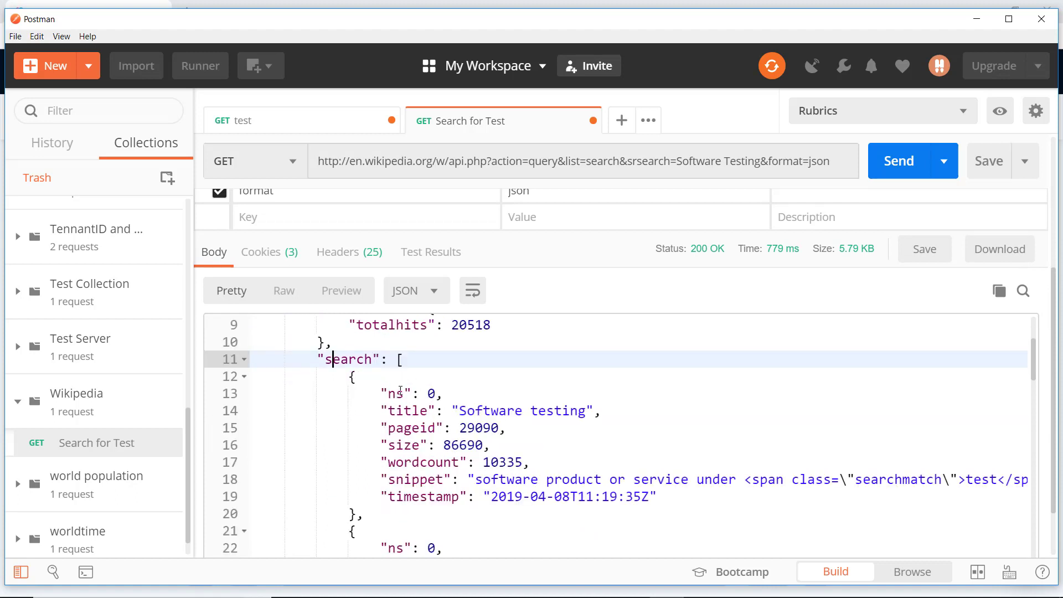
{"action": "double_click", "coordinate": [414, 480]}
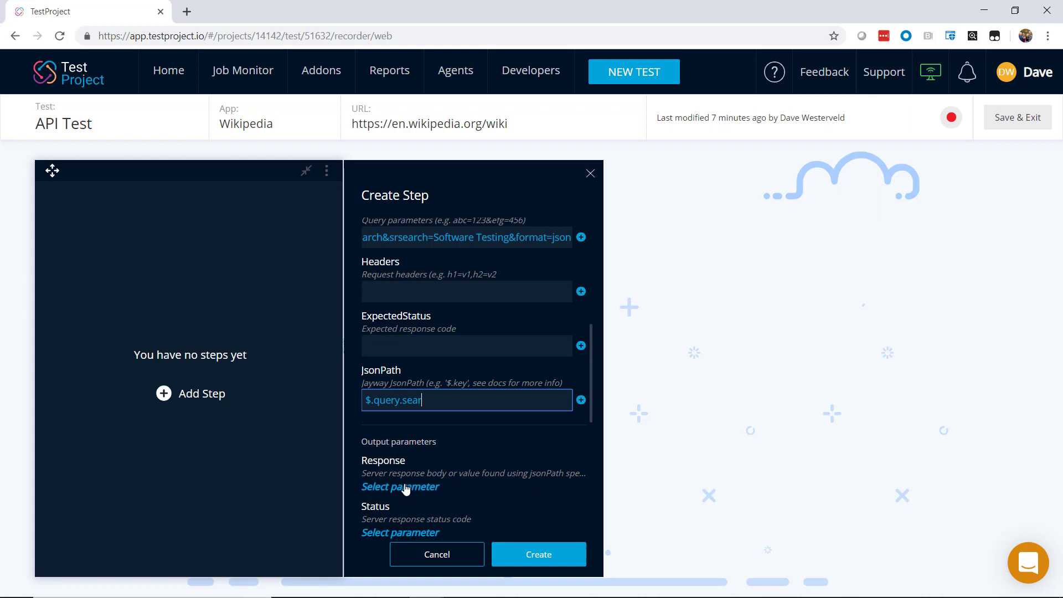
Complete the JsonPath as $.query.search[0].snippet
{"action": "type", "text": "ch"}
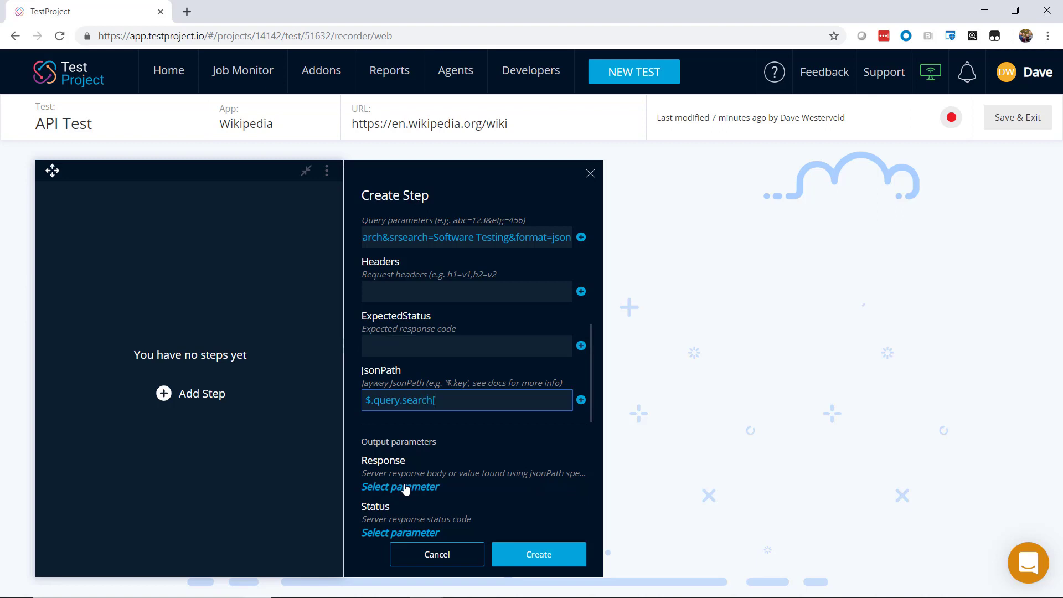
{"action": "type", "text": "[0]"}
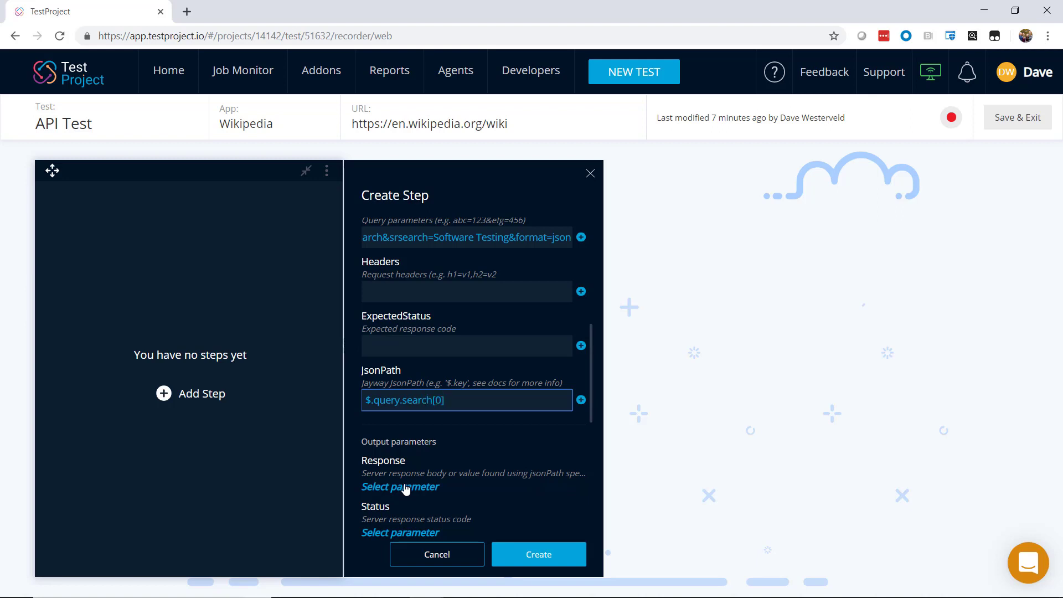
{"action": "type", "text": ".s"}
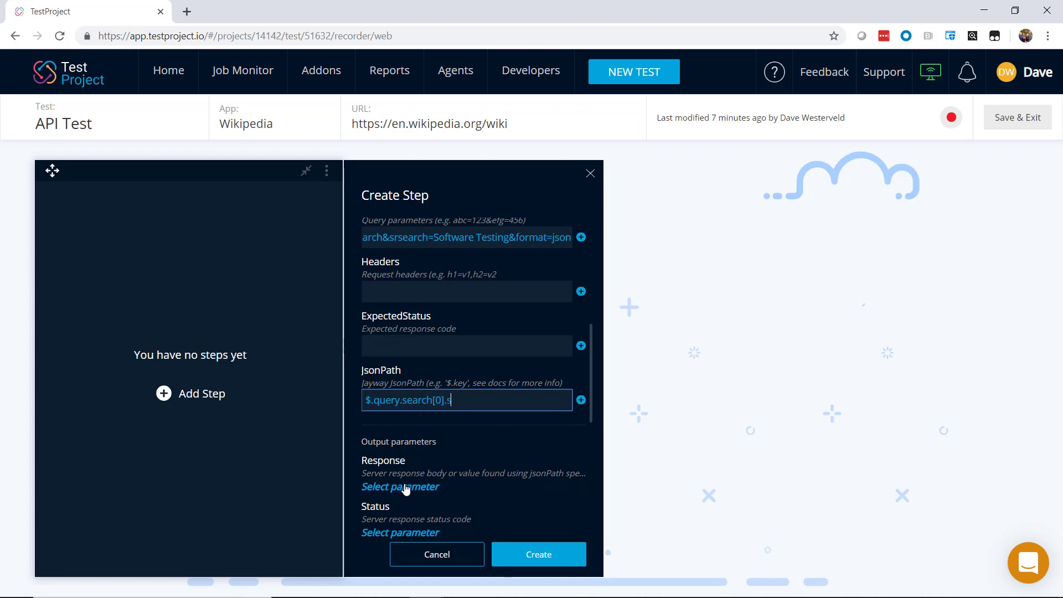
{"action": "type", "text": "nippet"}
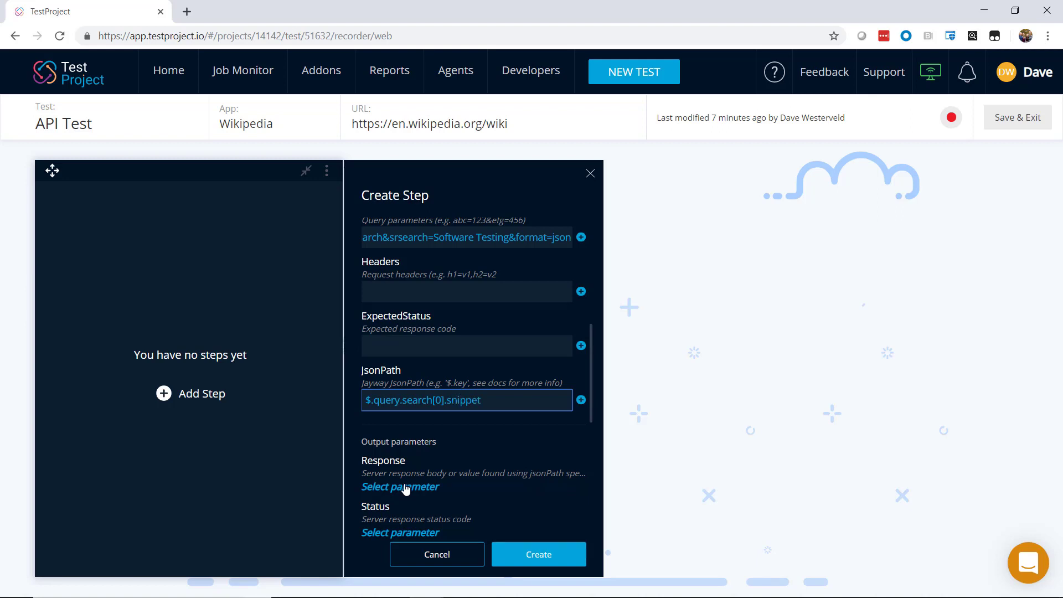
{"action": "left_click", "coordinate": [466, 399]}
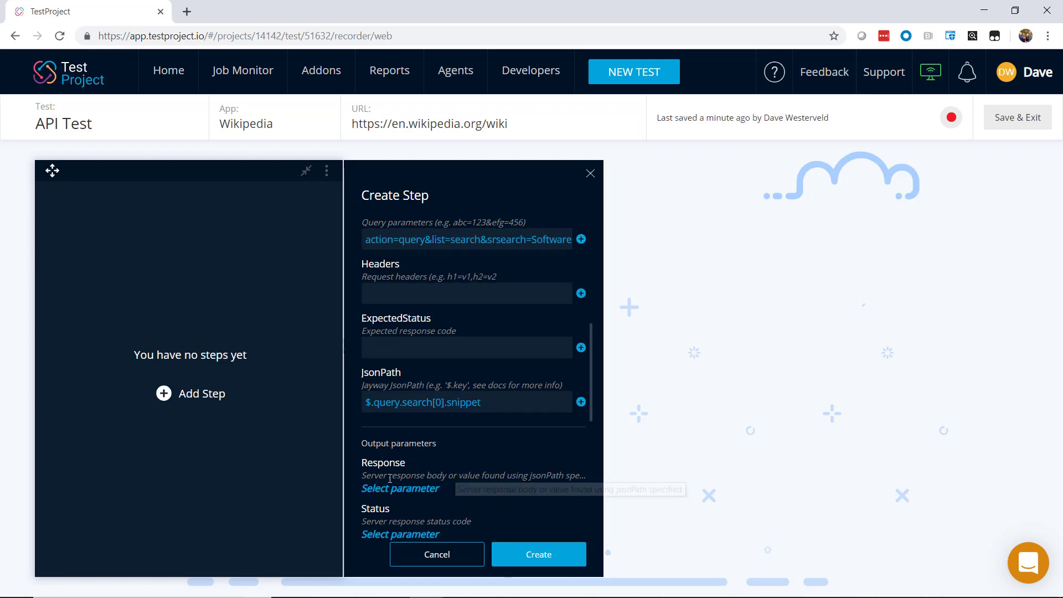
Store the Response output in a new test parameter named FirstSearchResult
{"action": "left_click", "coordinate": [399, 488]}
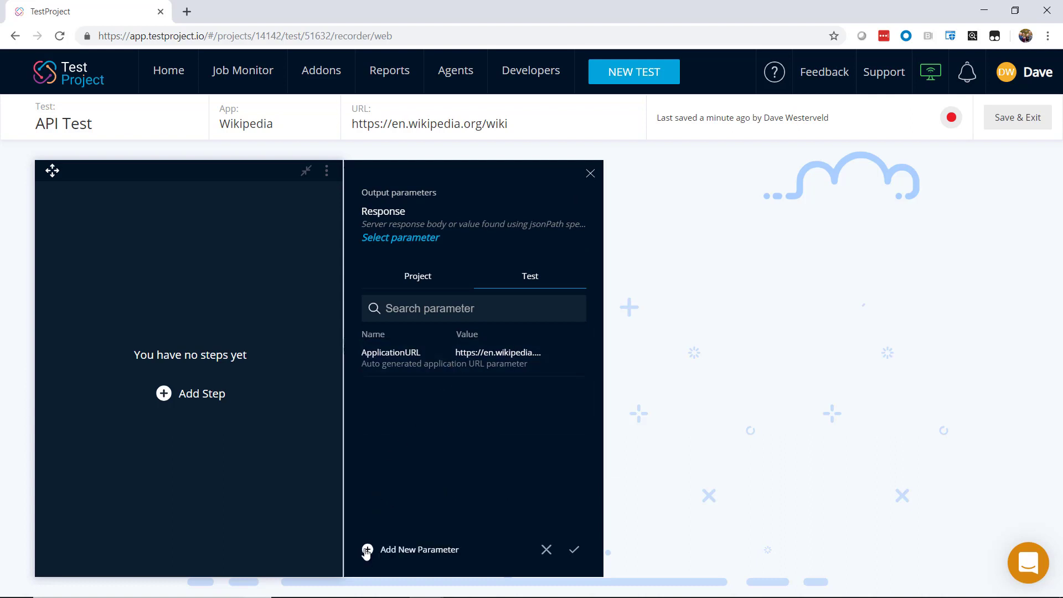
{"action": "left_click", "coordinate": [418, 549]}
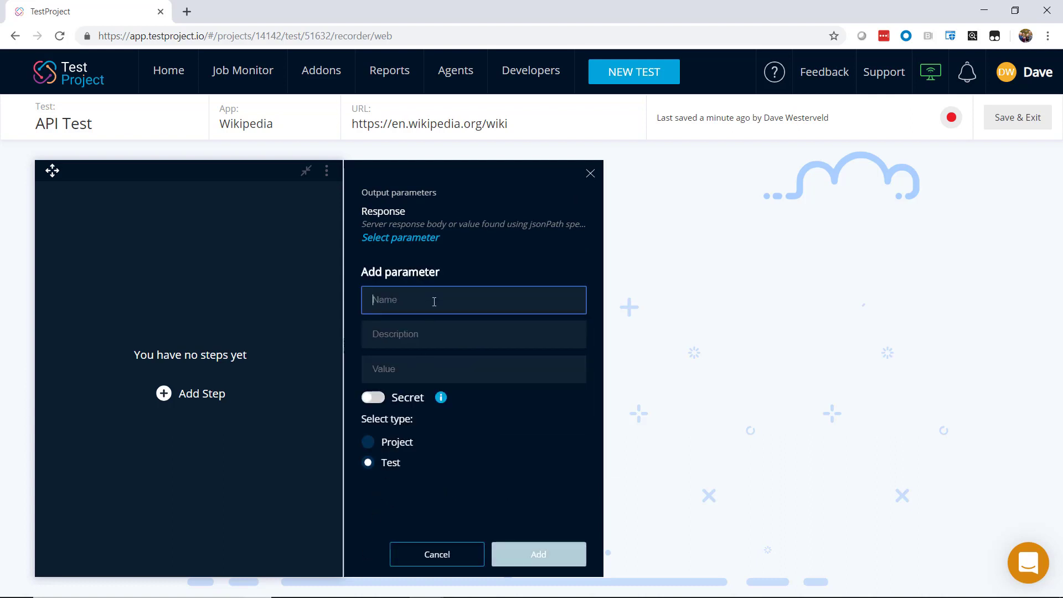
{"action": "type", "text": "Firs"}
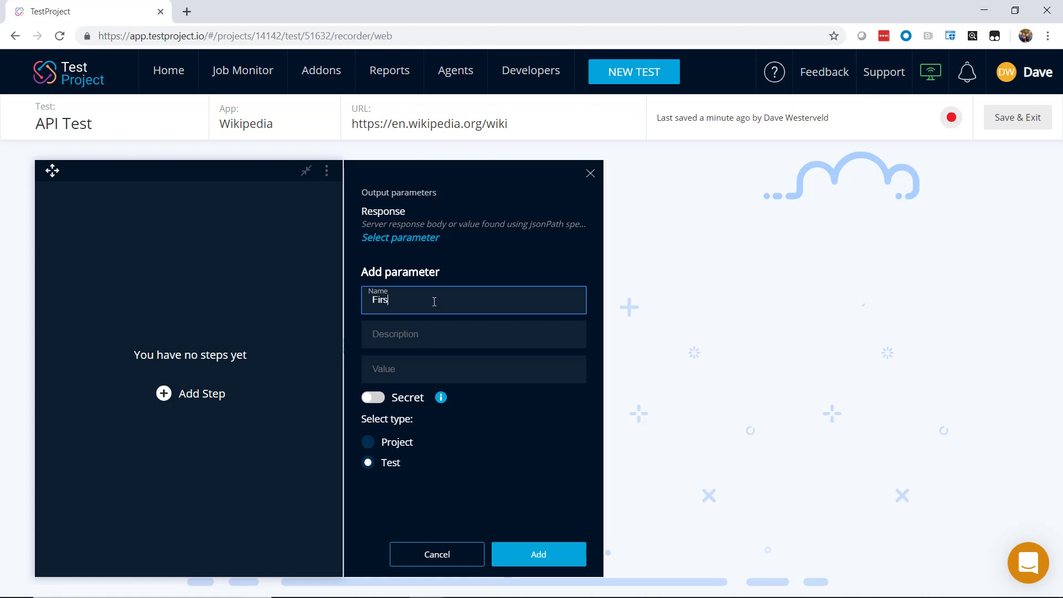
{"action": "type", "text": "tSearchRe"}
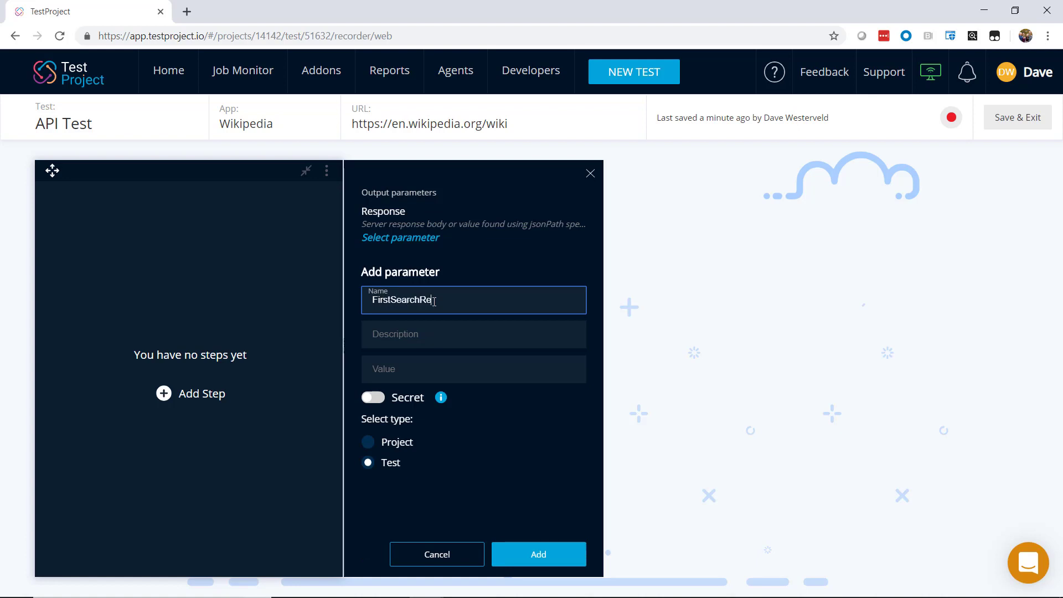
{"action": "type", "text": "sult"}
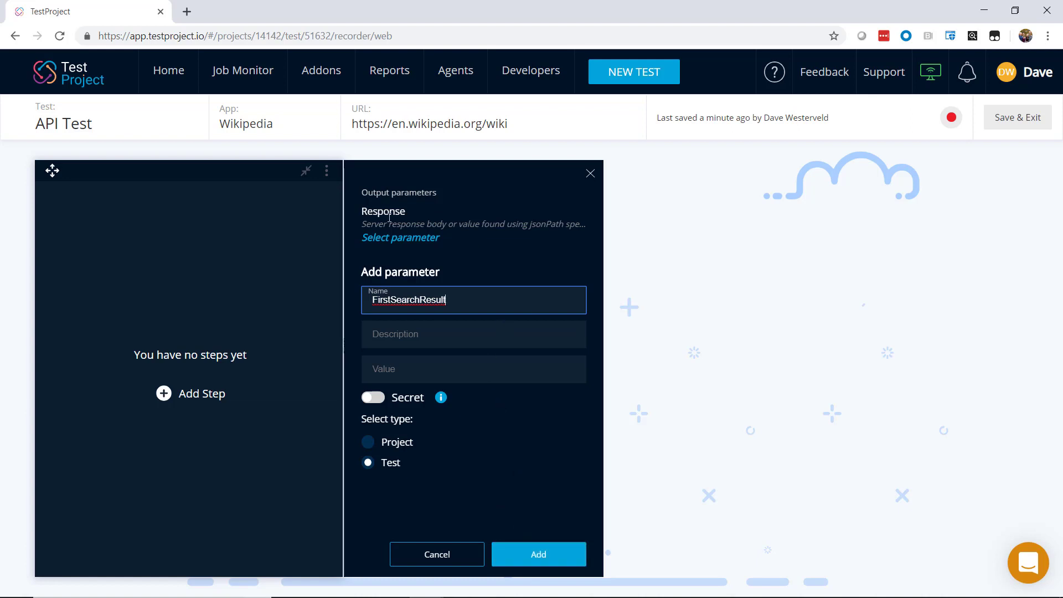
{"action": "mouse_move", "coordinate": [385, 214]}
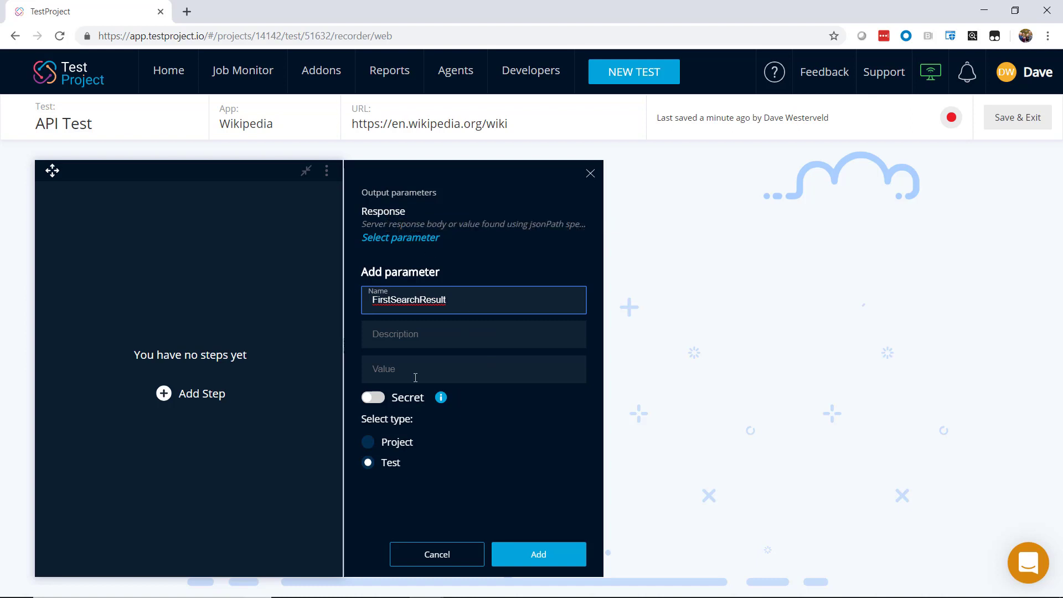
{"action": "left_click", "coordinate": [539, 553]}
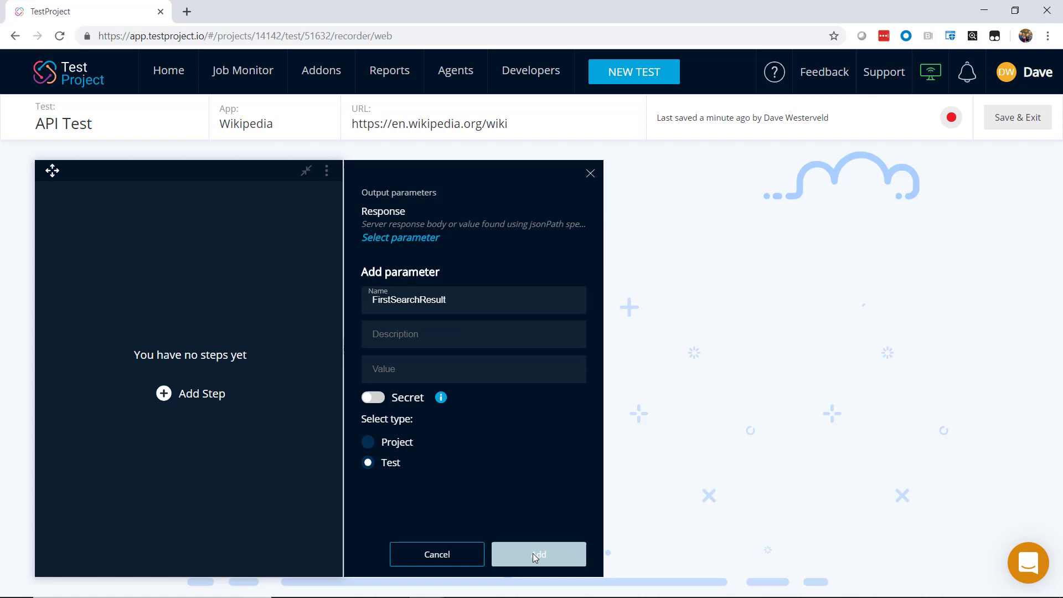
{"action": "left_click", "coordinate": [538, 553]}
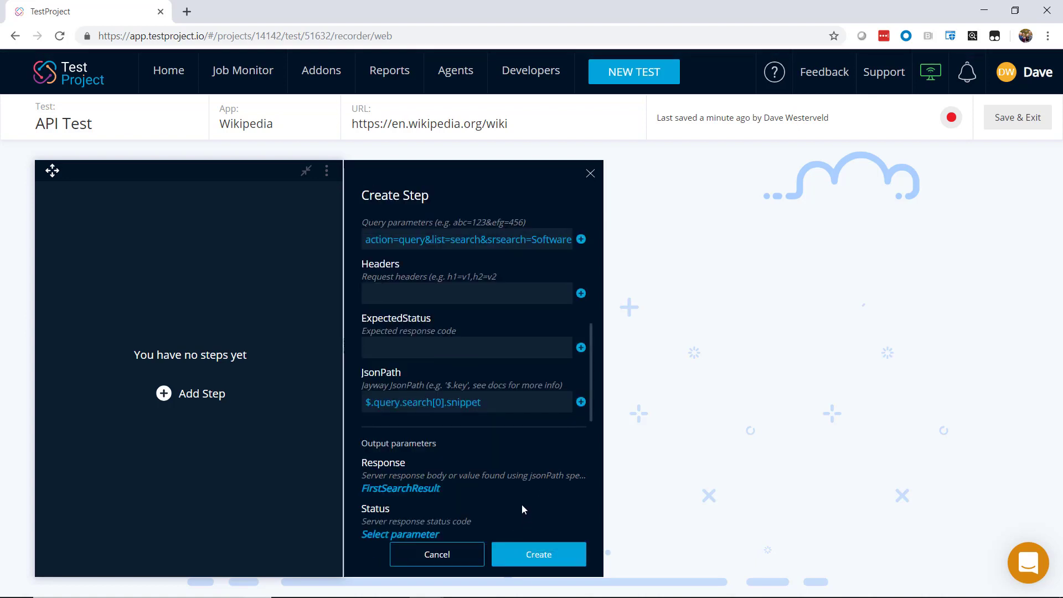
Create the API step, then set the Navigate step's Url to ApplicationURL/software_testing and save it
{"action": "left_click", "coordinate": [539, 554]}
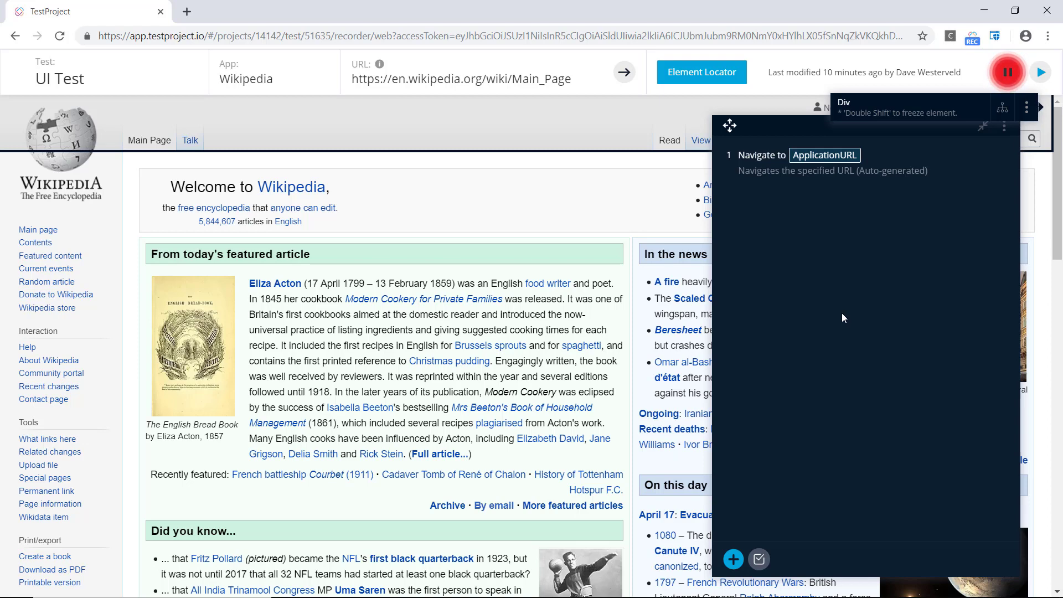
{"action": "mouse_move", "coordinate": [819, 168]}
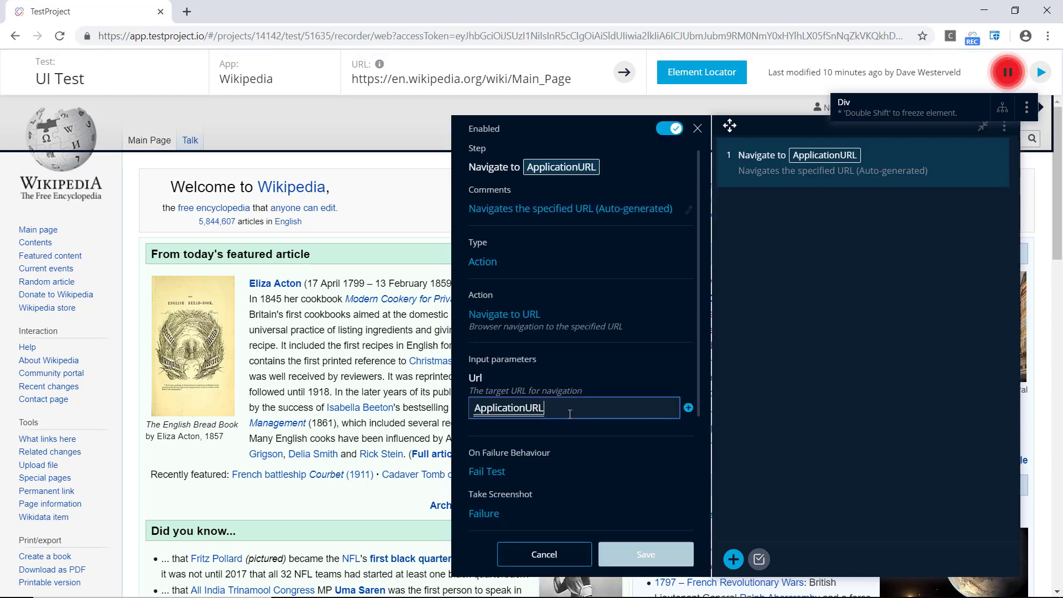
{"action": "type", "text": "\\"}
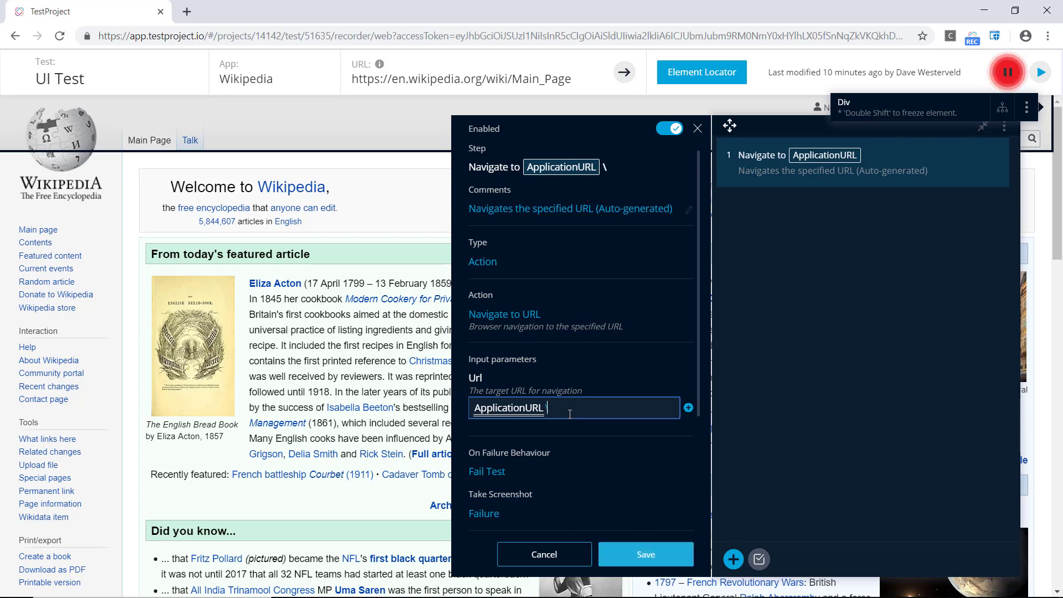
{"action": "type", "text": "/software_test"}
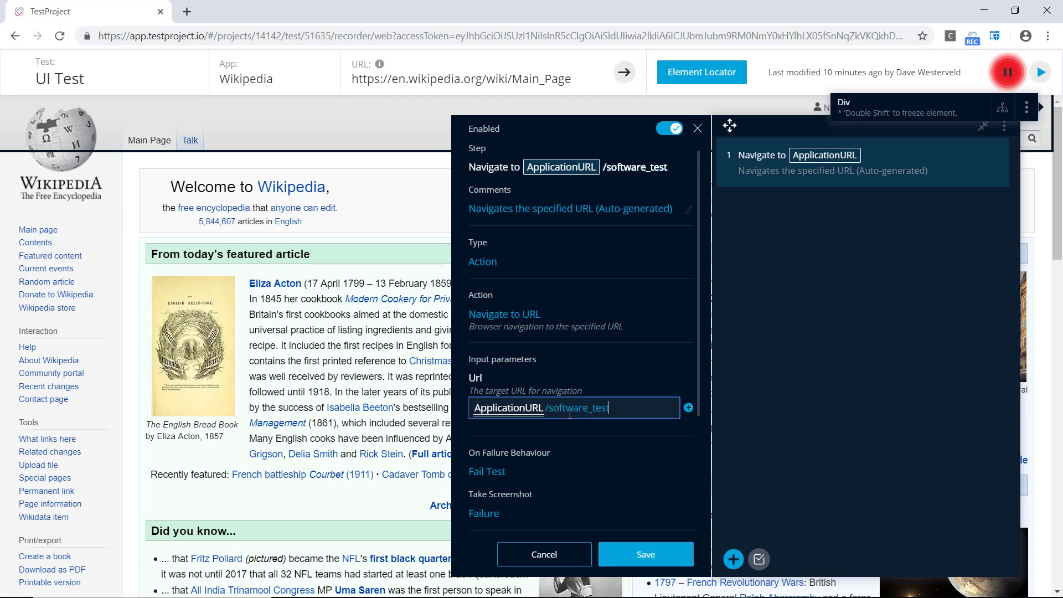
{"action": "type", "text": "ing"}
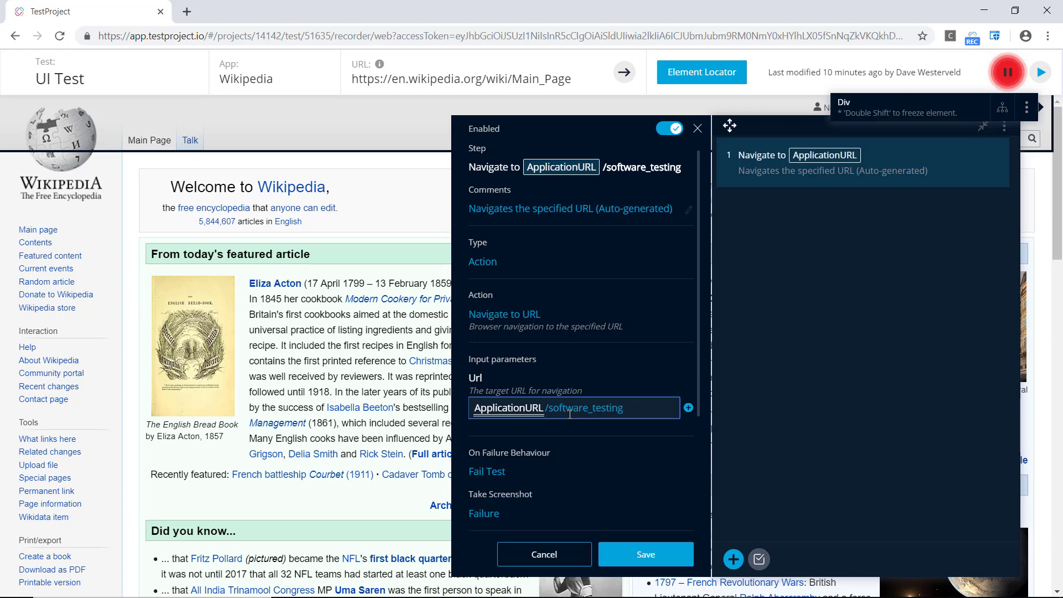
{"action": "left_click", "coordinate": [646, 553]}
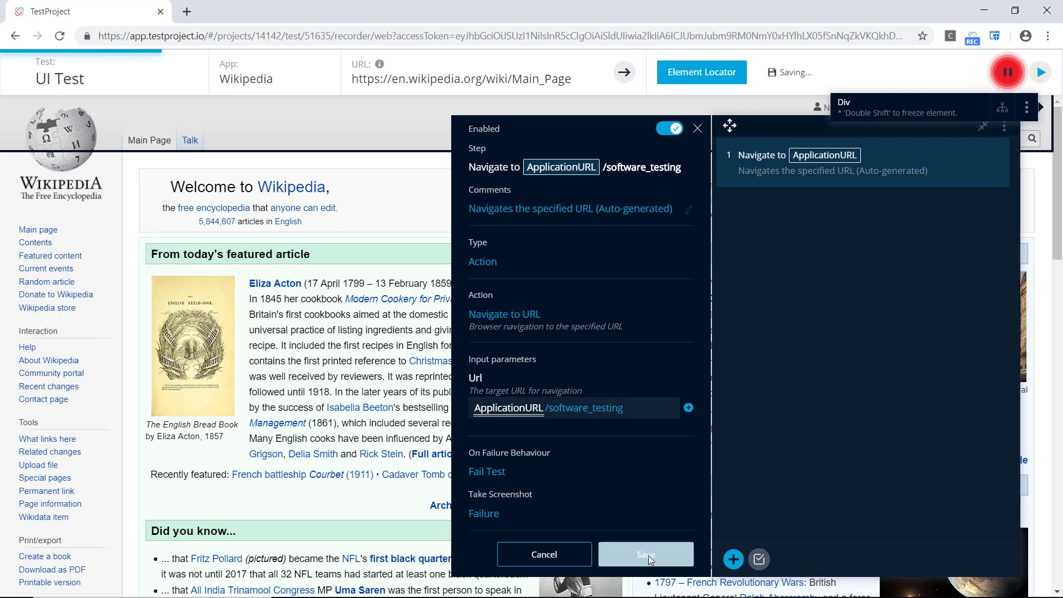
Run the navigation step and choose Get text on the article's first paragraph
{"action": "left_click", "coordinate": [645, 554]}
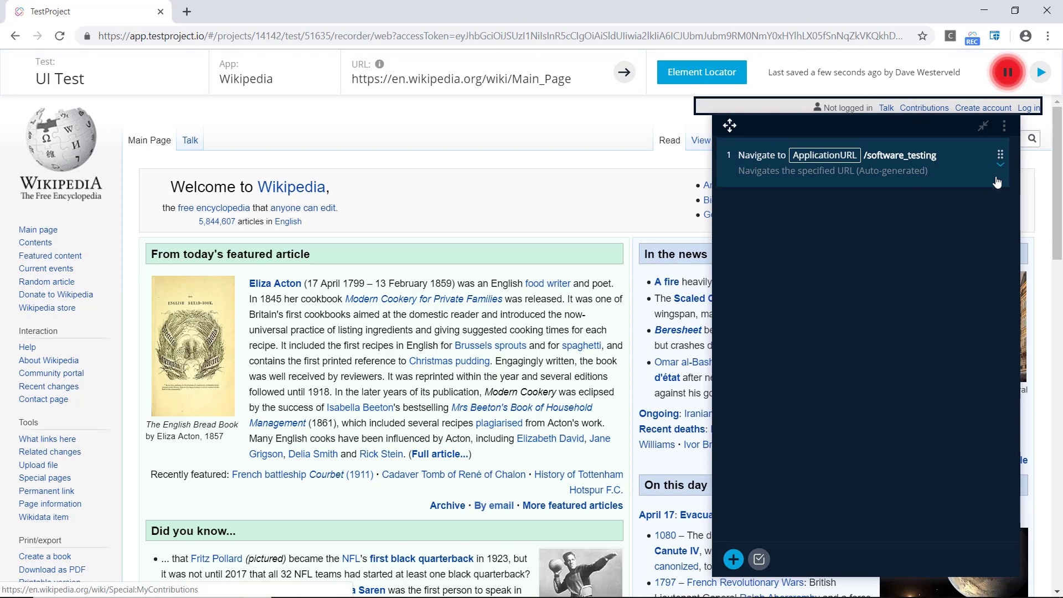
{"action": "left_click", "coordinate": [1040, 73]}
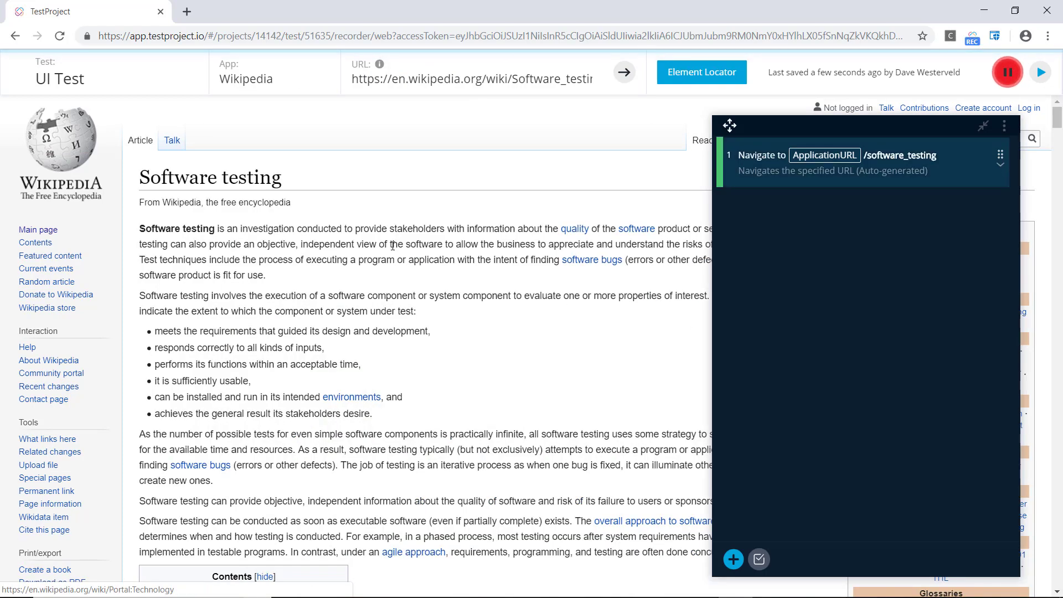
{"action": "mouse_move", "coordinate": [365, 255]}
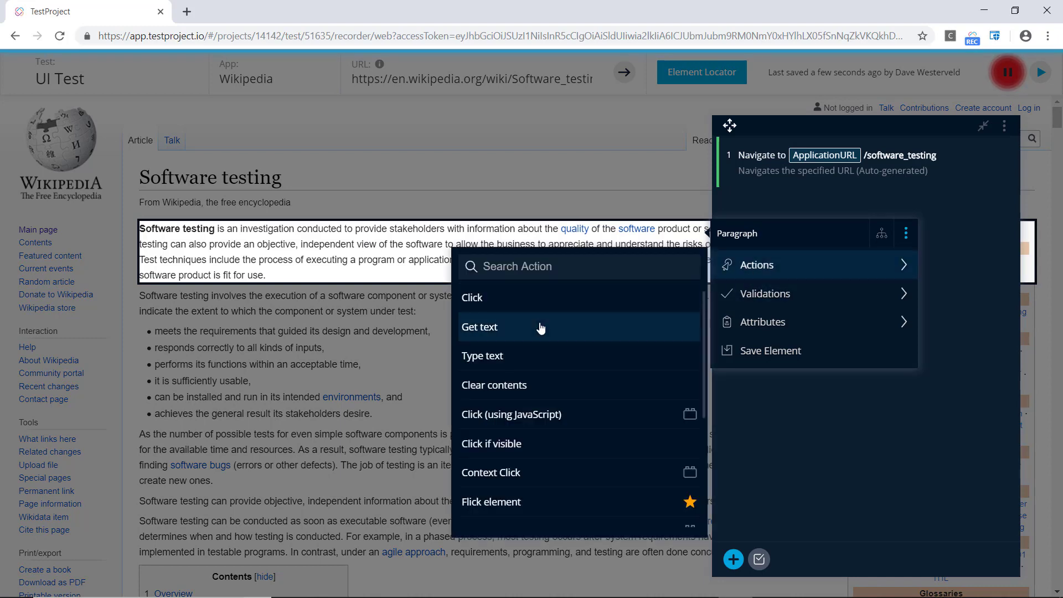
{"action": "left_click", "coordinate": [479, 327]}
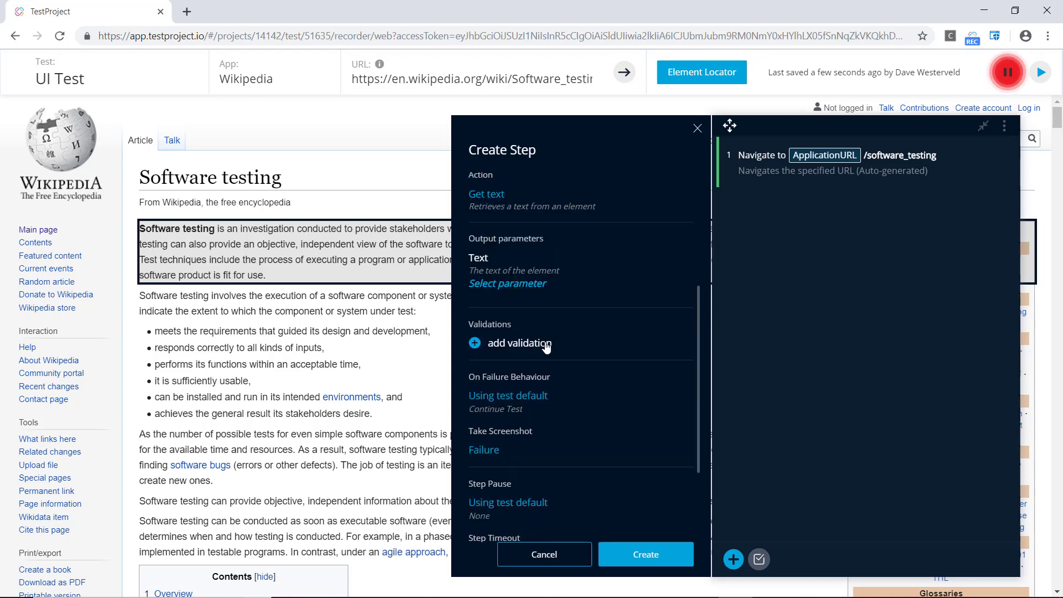
Store the text in a new ParagraphText parameter and create the Get text step
{"action": "scroll", "scroll_direction": "down", "scroll_amount": 3}
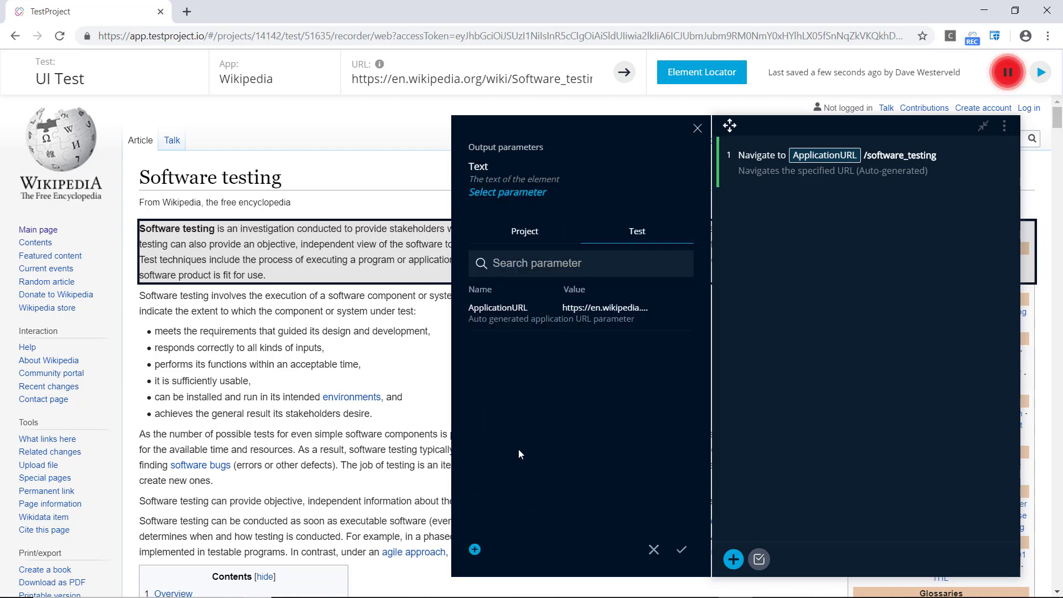
{"action": "left_click", "coordinate": [473, 549]}
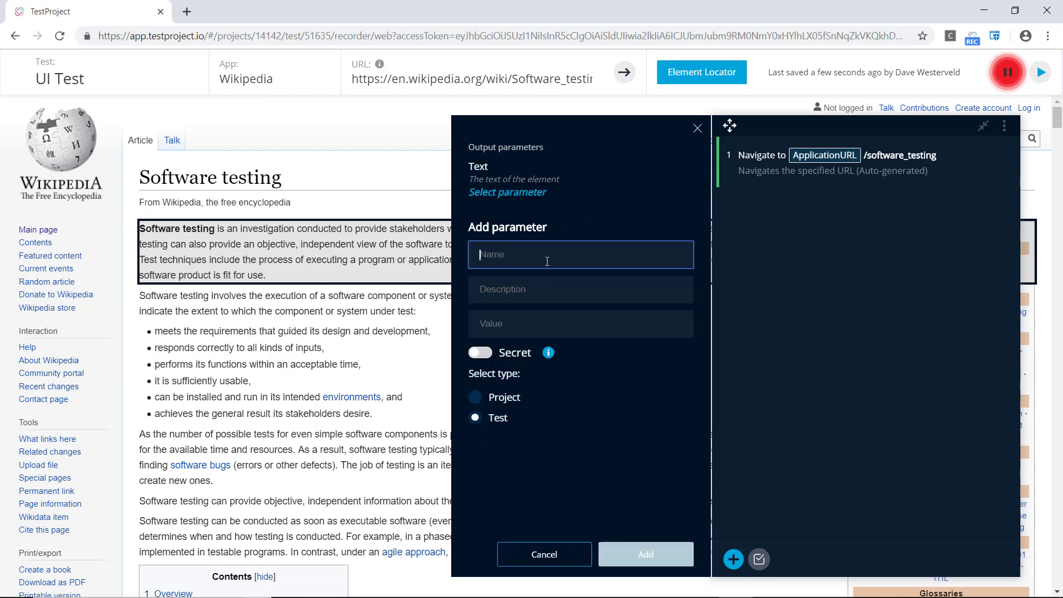
{"action": "type", "text": "ParagraphTExt"}
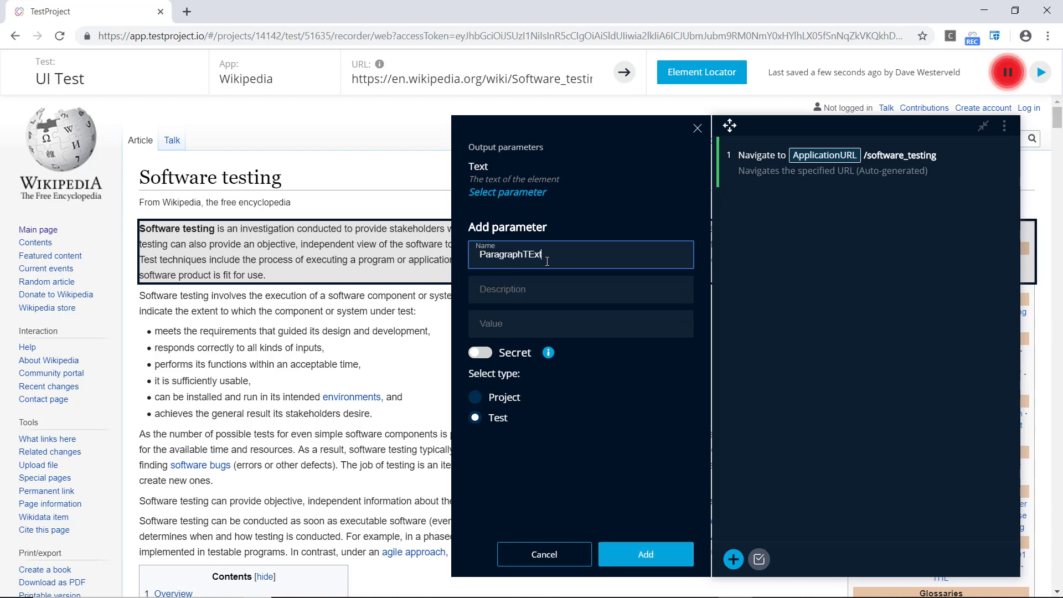
{"action": "type", "text": "ParagraphText"}
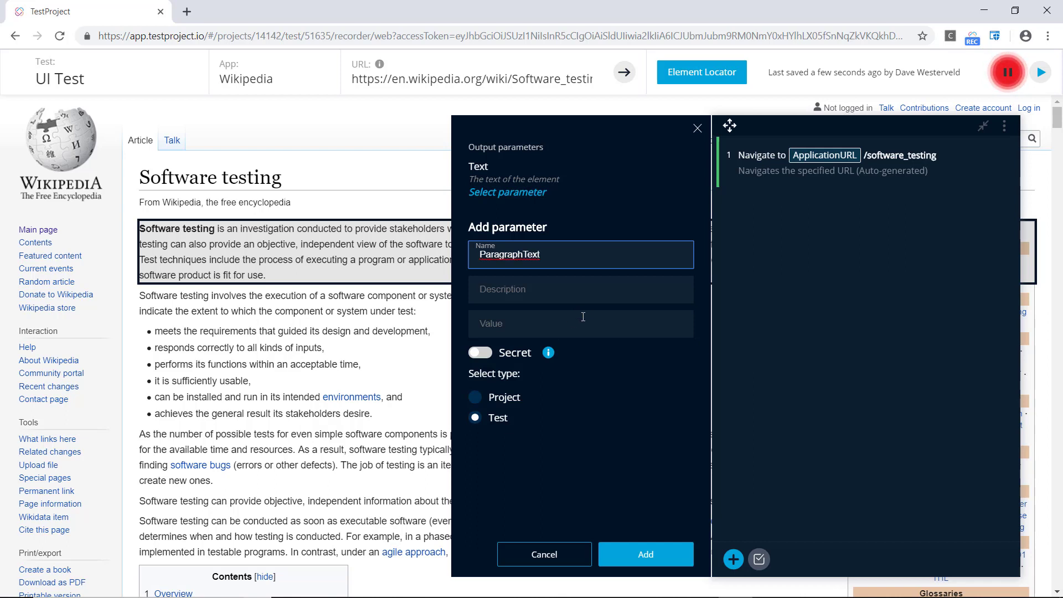
{"action": "left_click", "coordinate": [646, 554]}
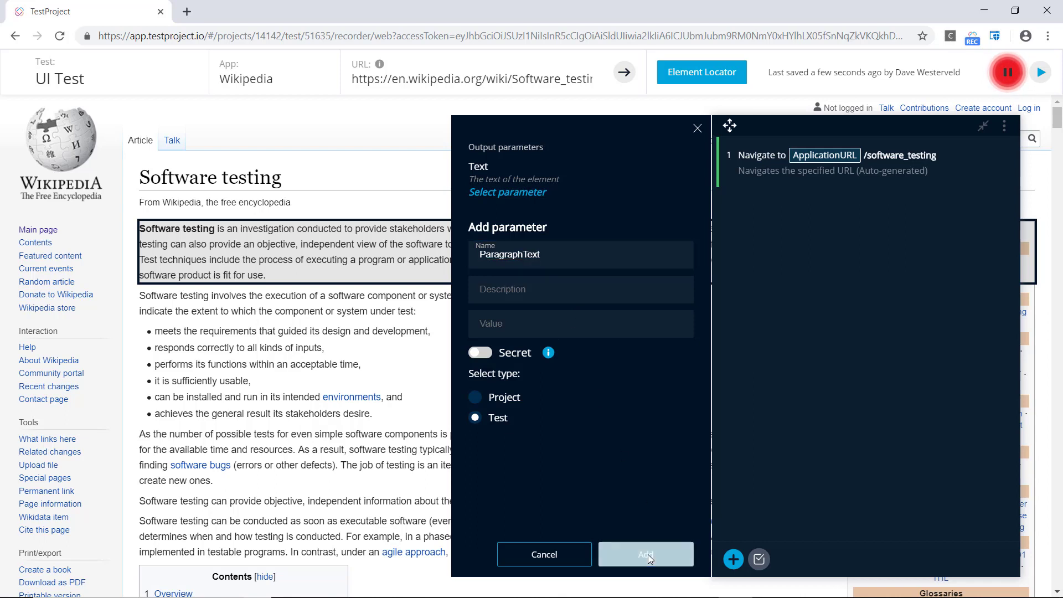
{"action": "left_click", "coordinate": [645, 554]}
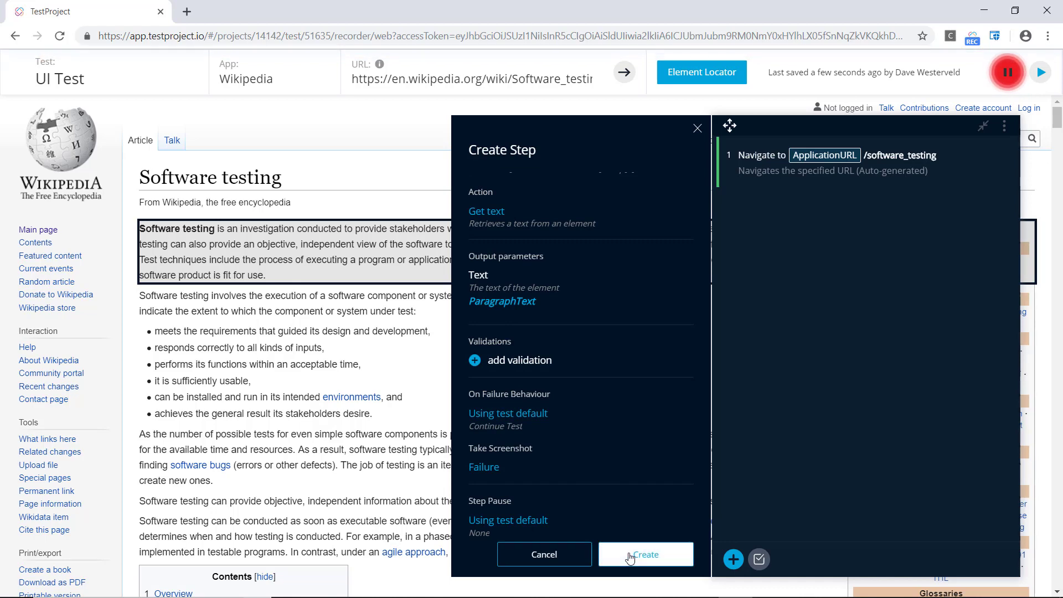
{"action": "left_click", "coordinate": [645, 553]}
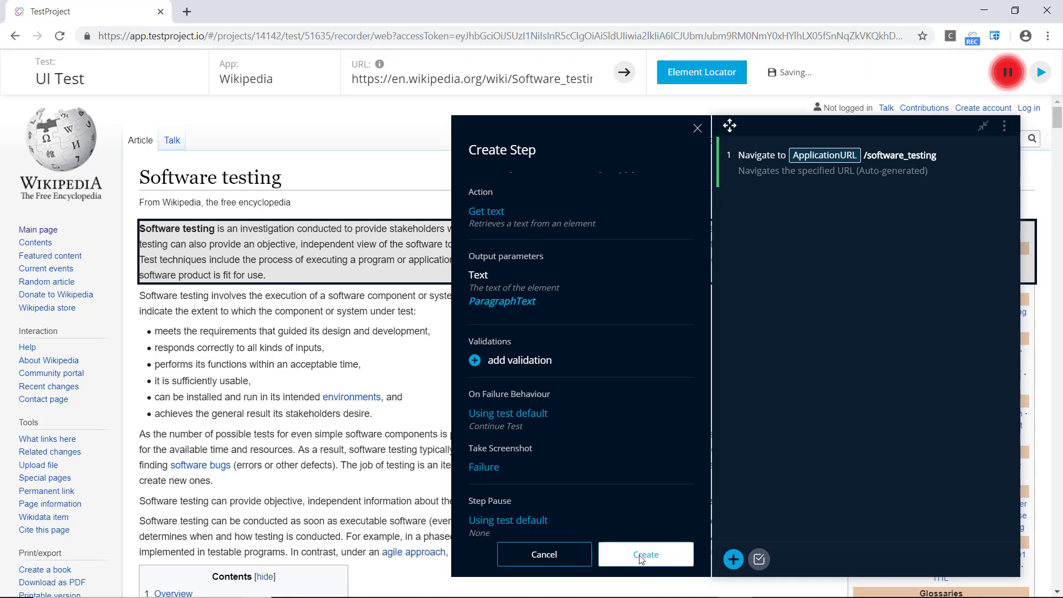
{"action": "left_click", "coordinate": [645, 553]}
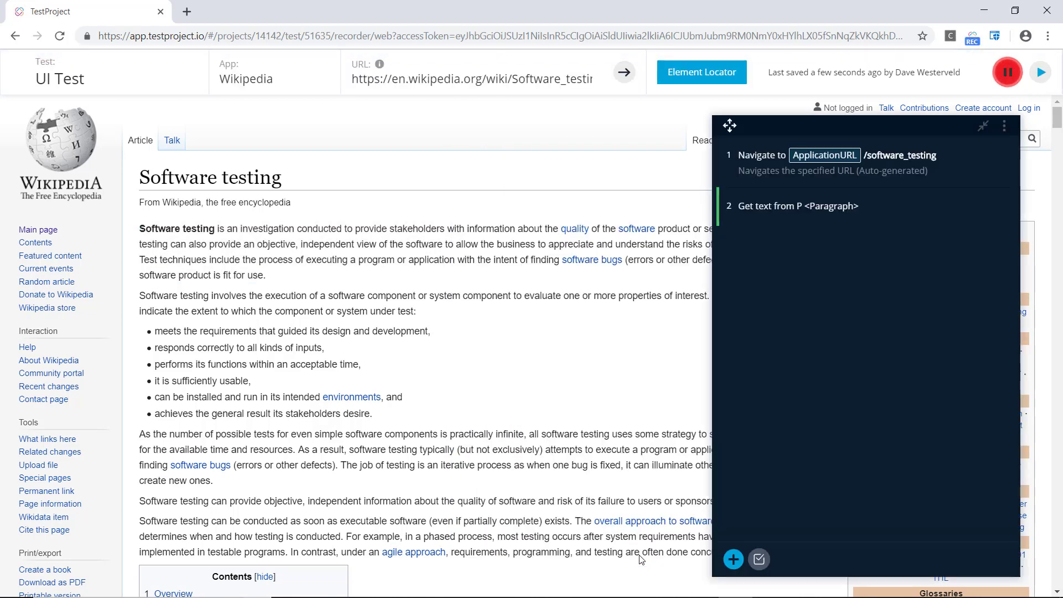